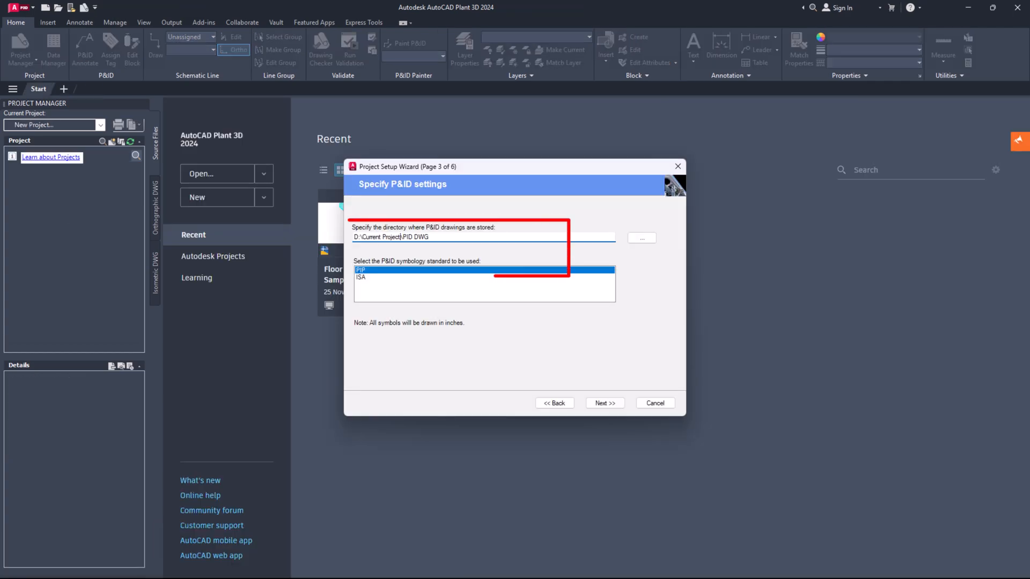
- Choose PIP symbology, run Project Compare on Current Project, then close the comparison
left_click(555, 402)
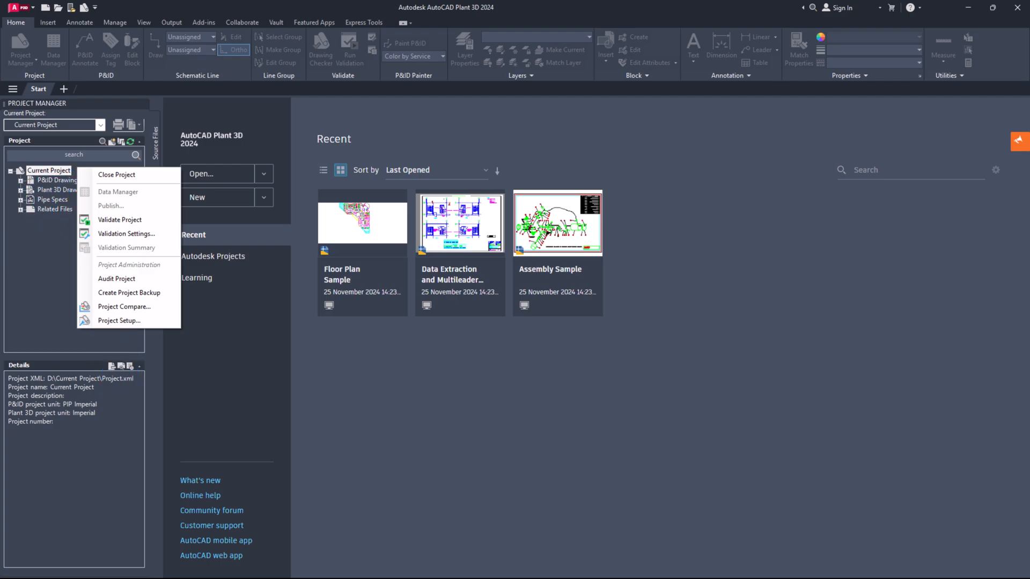
left_click(125, 305)
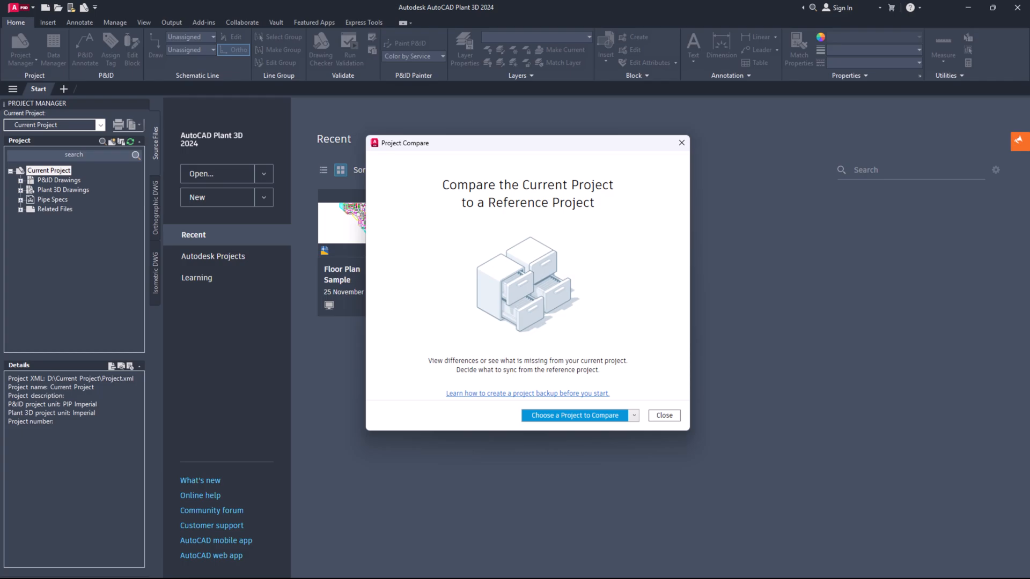
left_click(575, 415)
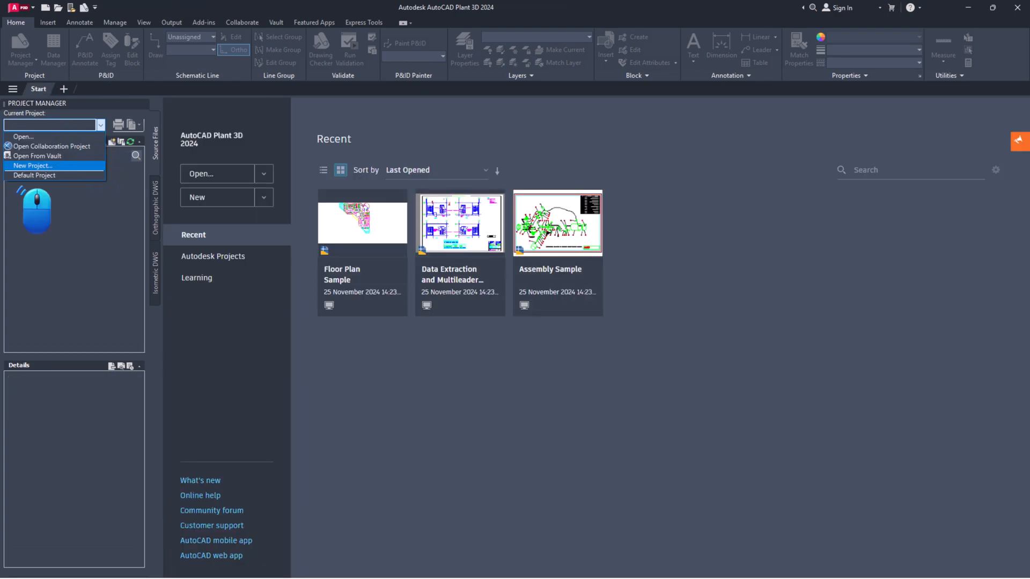
- Create Current Project on D:\ copying settings from the existing Project.xml, through to Finish
left_click(31, 165)
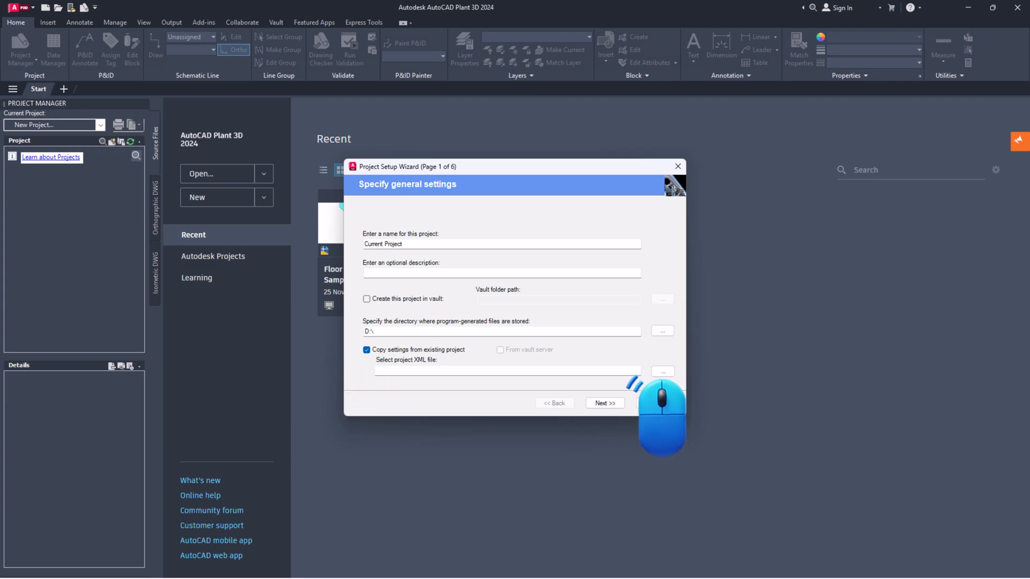
left_click(662, 371)
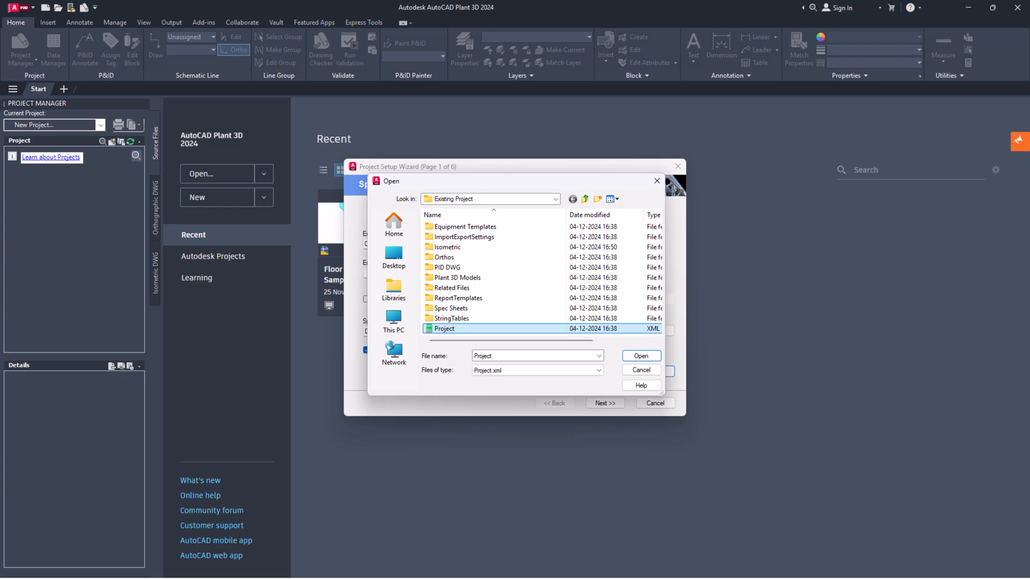
left_click(639, 356)
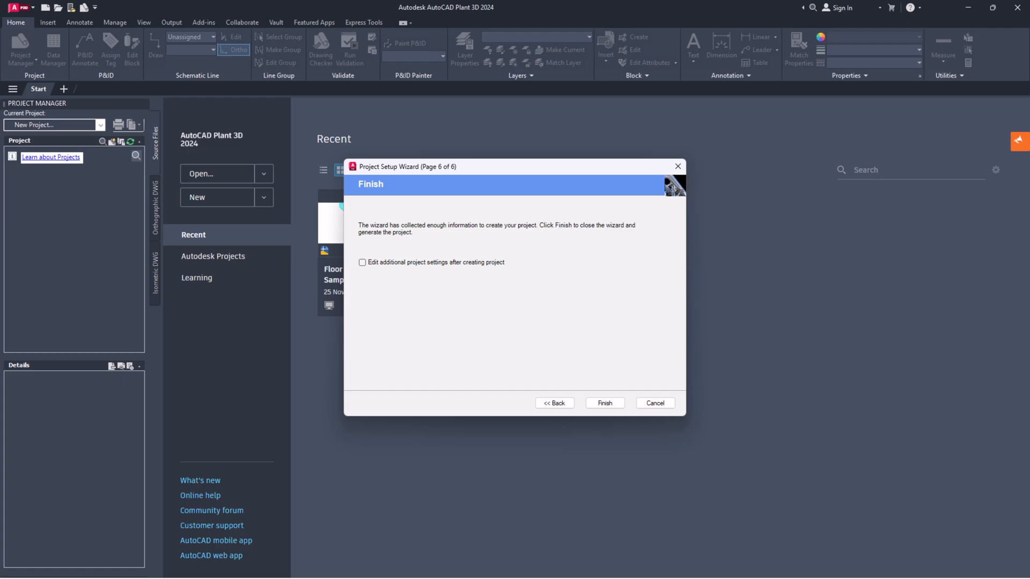
left_click(603, 403)
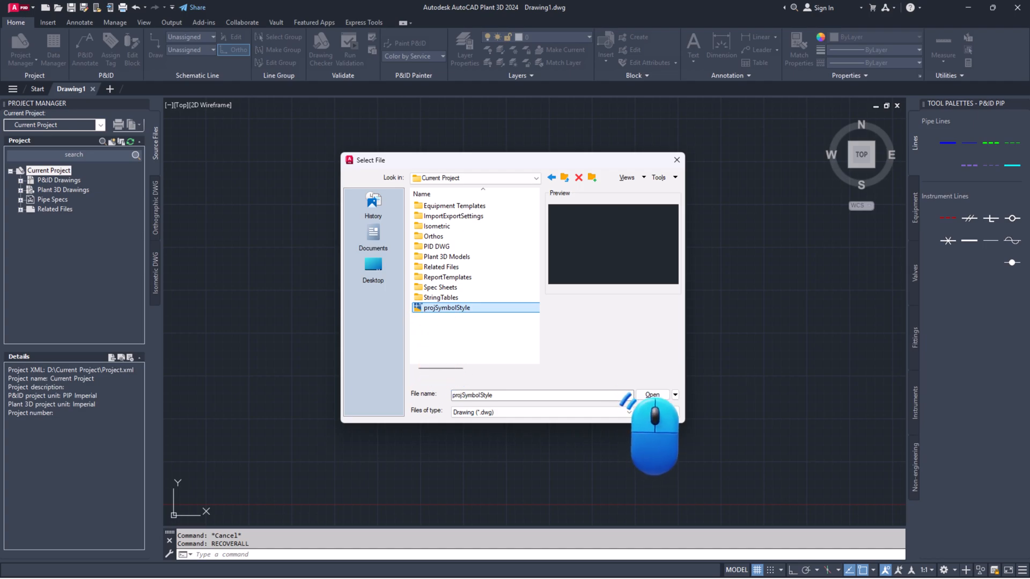
- Recover and open projSymbolStyle.dwg via RECOVERALL and dismiss the Drawing Recovery Log
left_click(651, 395)
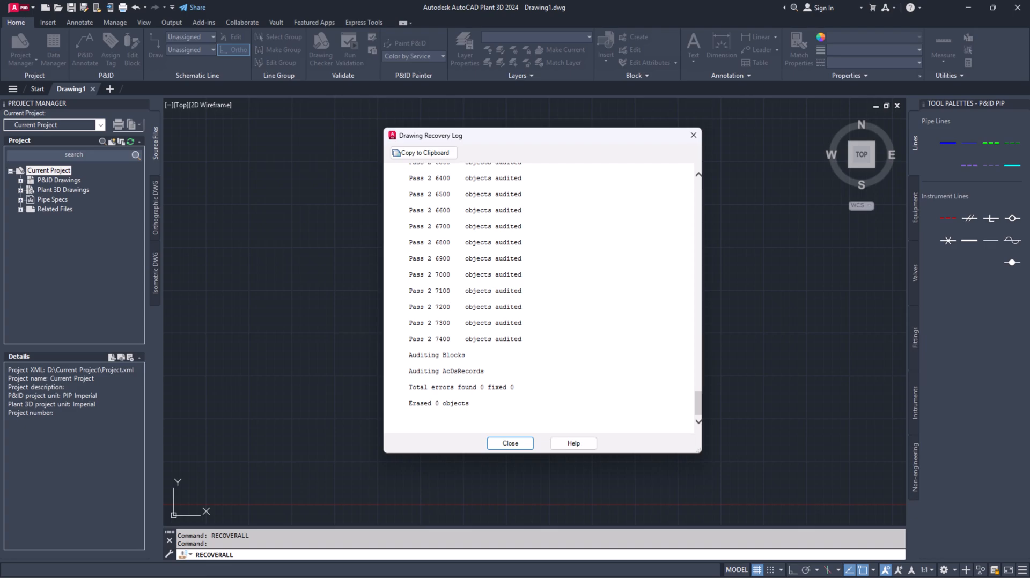
left_click(509, 443)
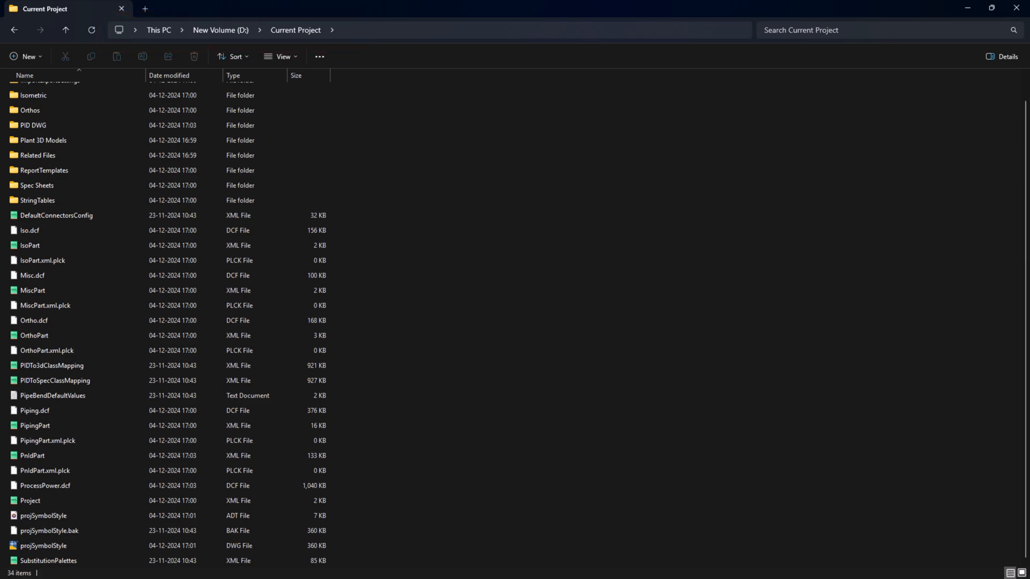
- Browse to C:\Program Files\Autodesk\AutoCAD 2024\PLNT3D\SymbolLibrary in File Explorer
left_click(43, 546)
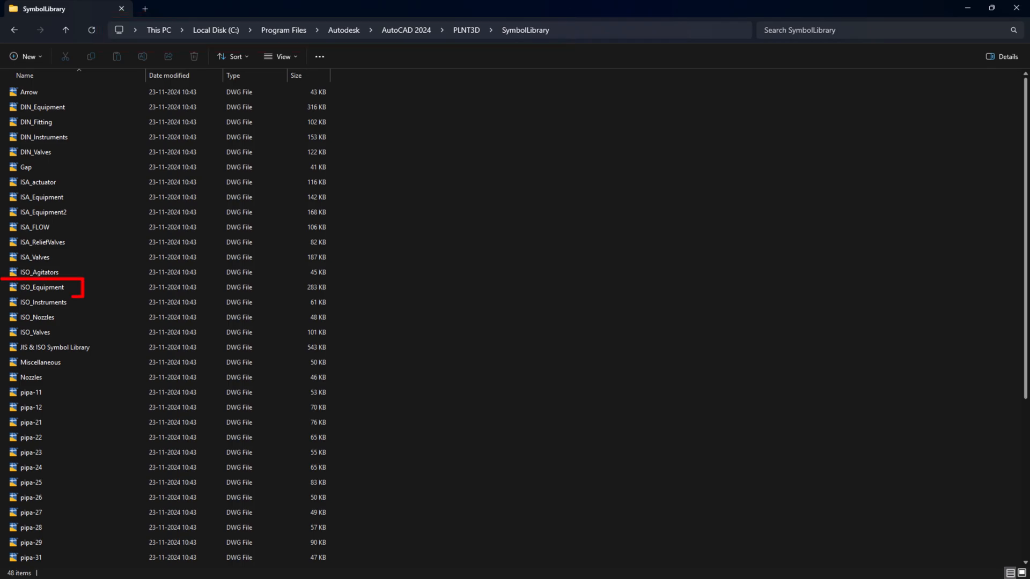
- Copy all symbols from ISO_Equipment.dwg and paste them into projSymbolStyle, zooming to extents
double_click(42, 288)
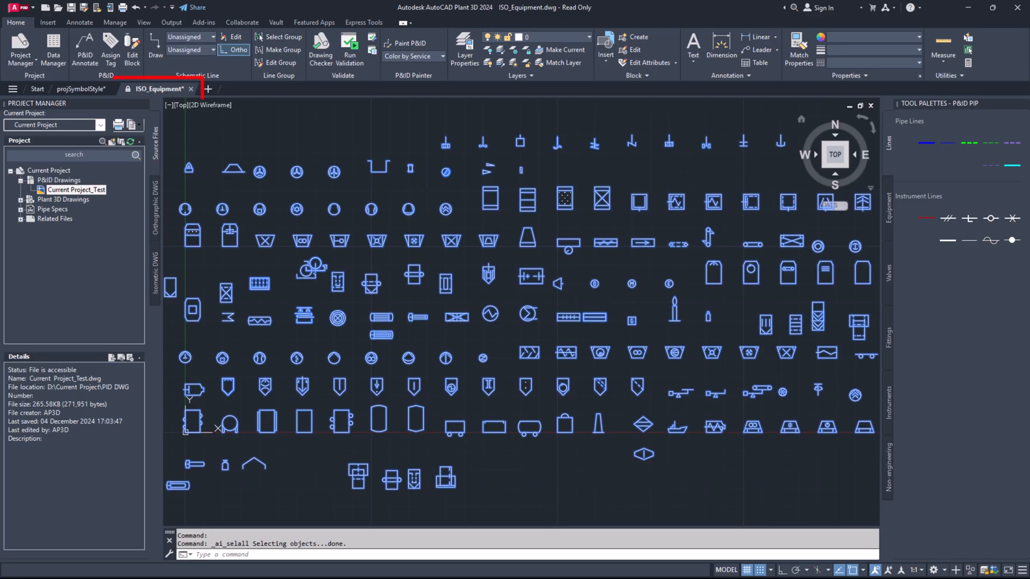
left_click(80, 89)
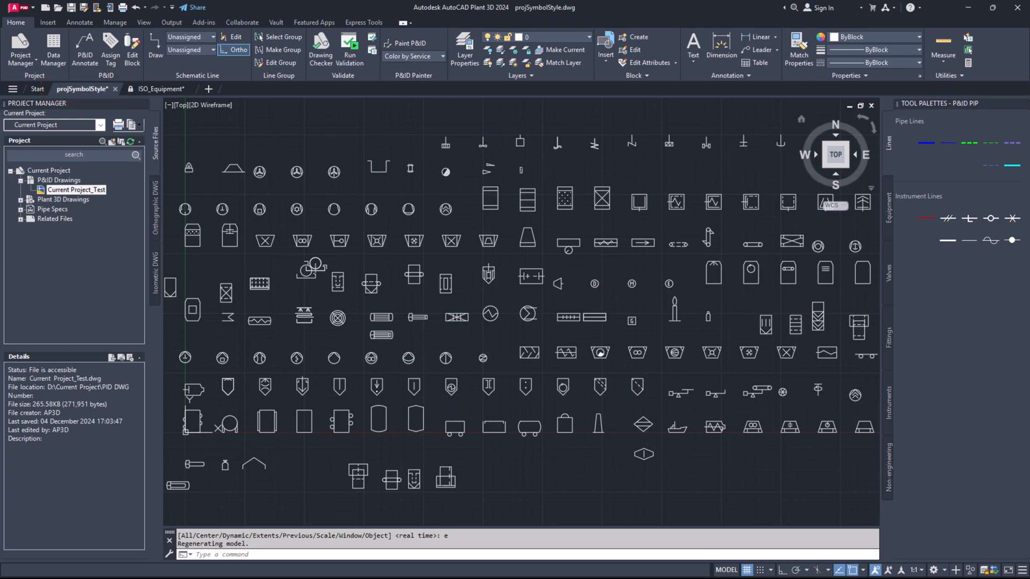
left_click(50, 171)
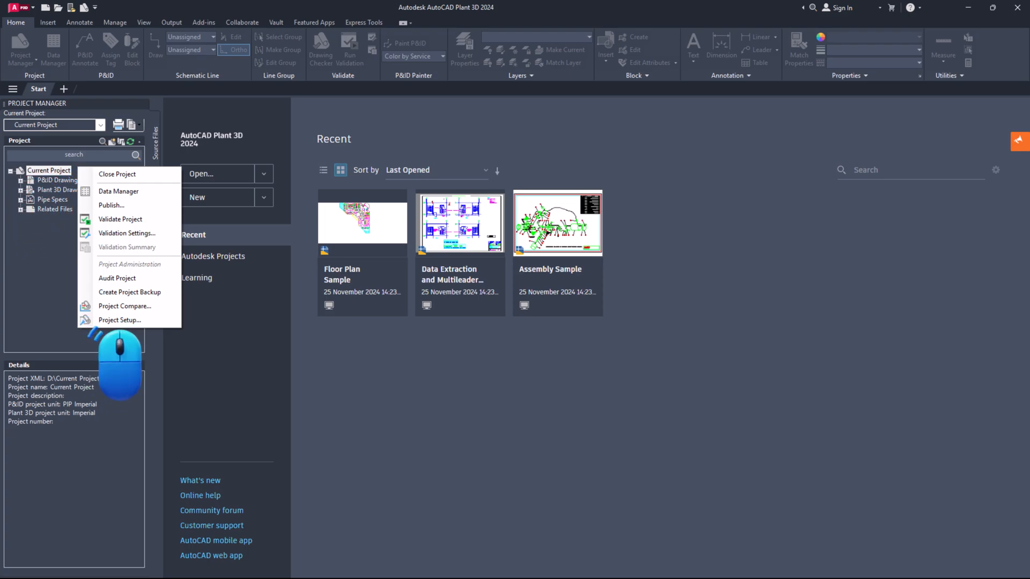
- In Project Setup under Equipment > Blowers, create class BlowerSymbol displayed as PIP-ISO Blower Symbol
left_click(119, 320)
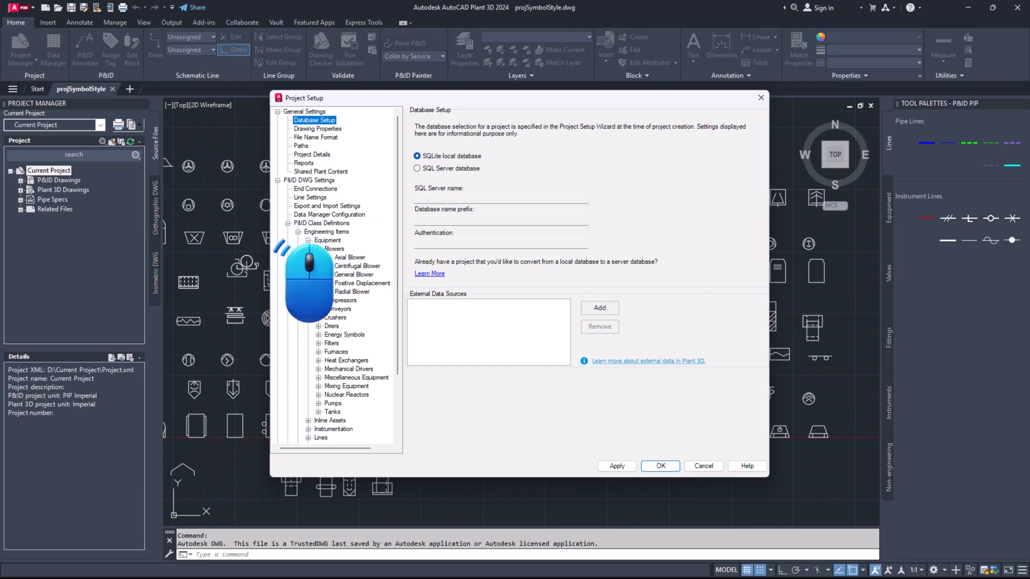
mouse_move(309, 282)
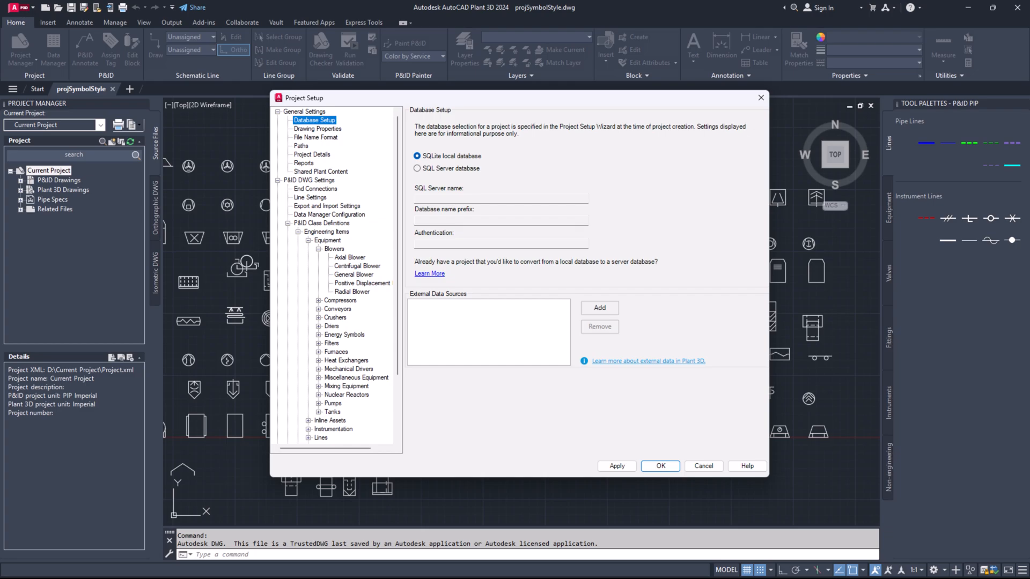
left_click(334, 249)
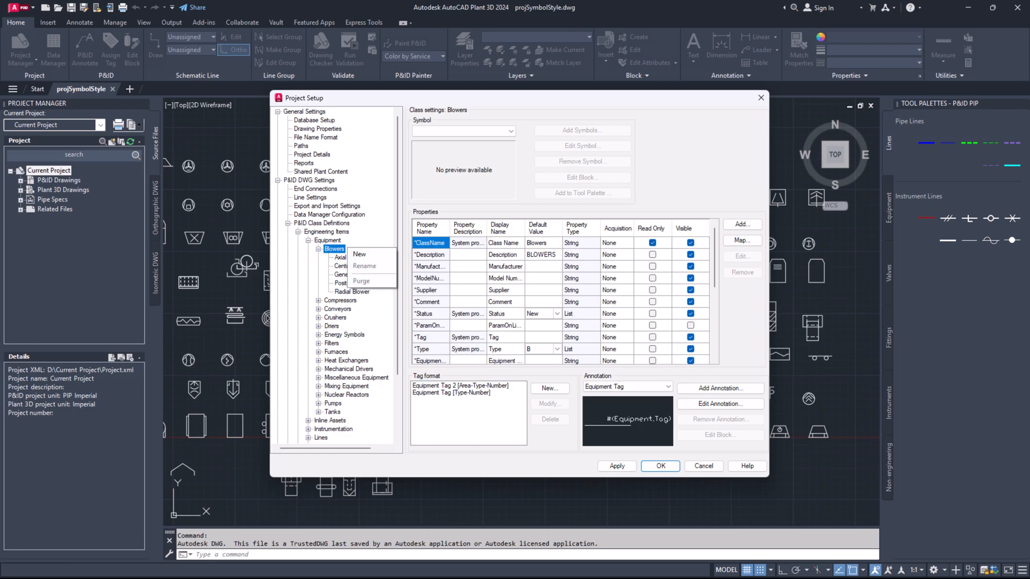
left_click(359, 255)
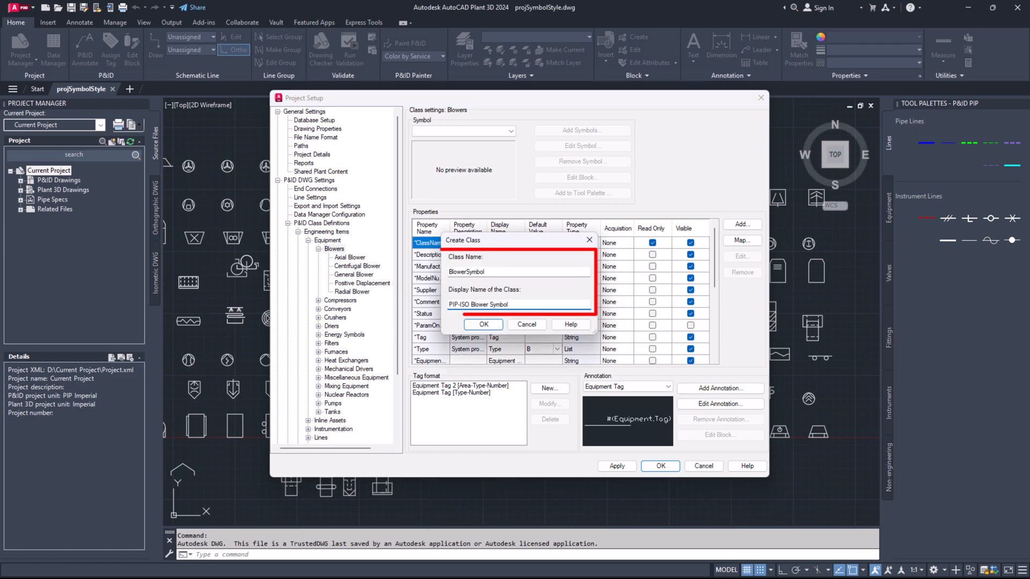
left_click(482, 323)
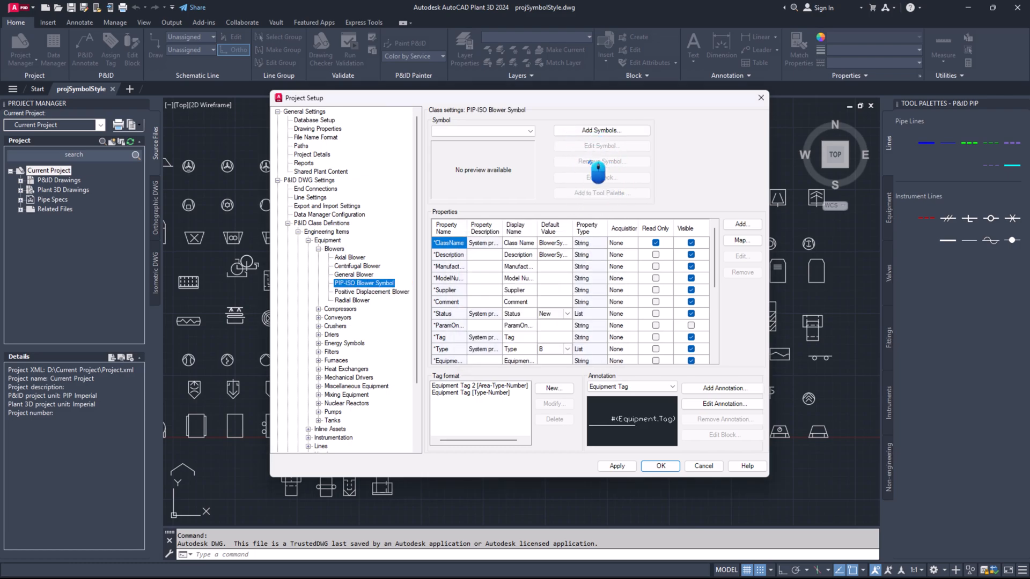
- Add the ISO Blower (Fan) - General block from projSymbolStyle.dwg as the class symbol and finish
left_click(601, 130)
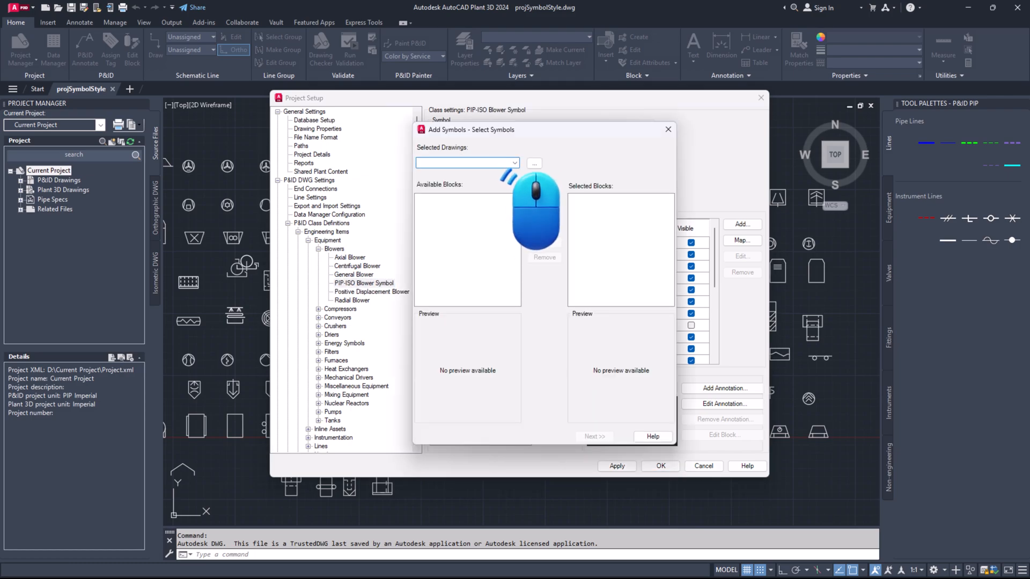
left_click(533, 163)
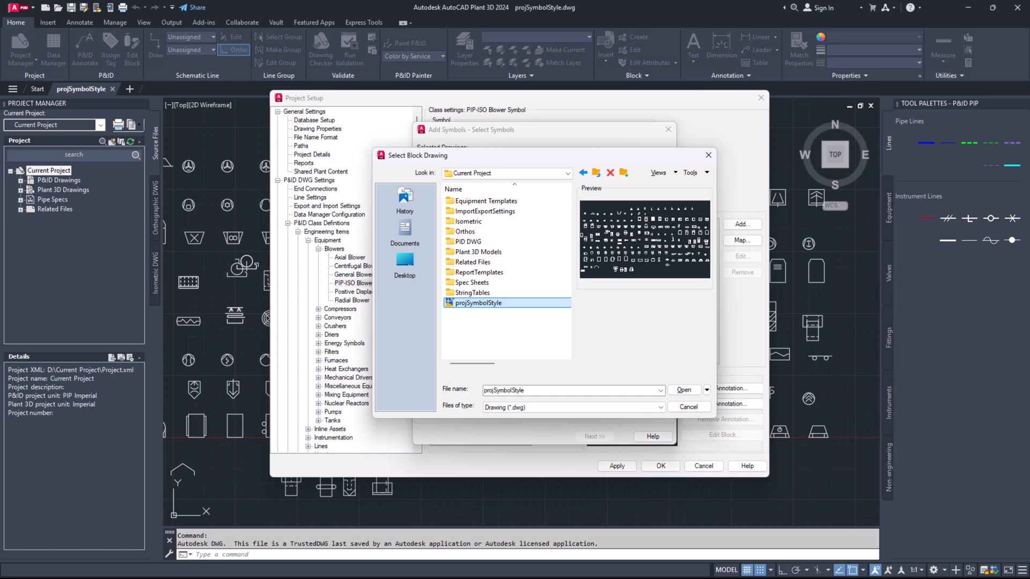
left_click(684, 390)
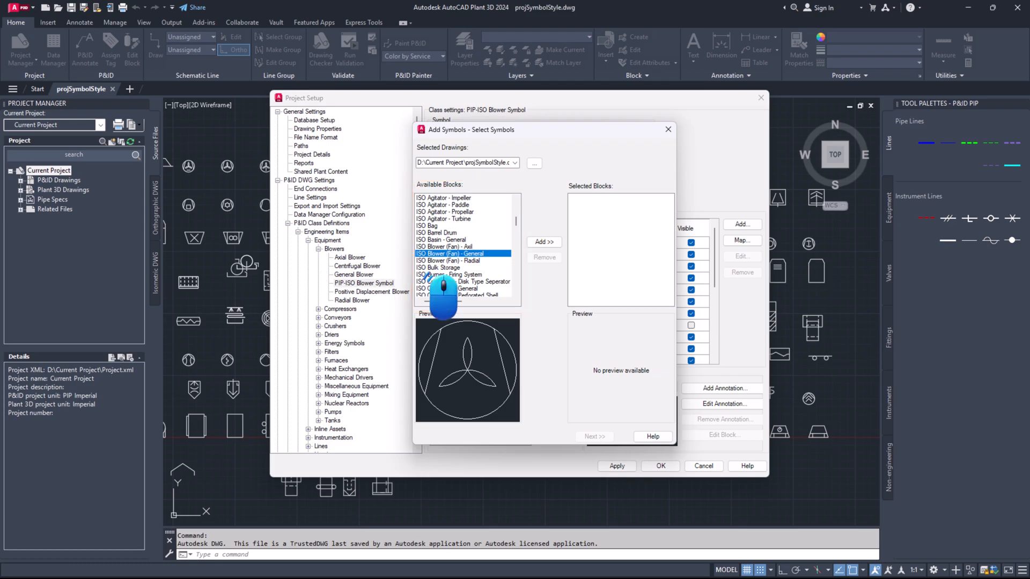
left_click(543, 242)
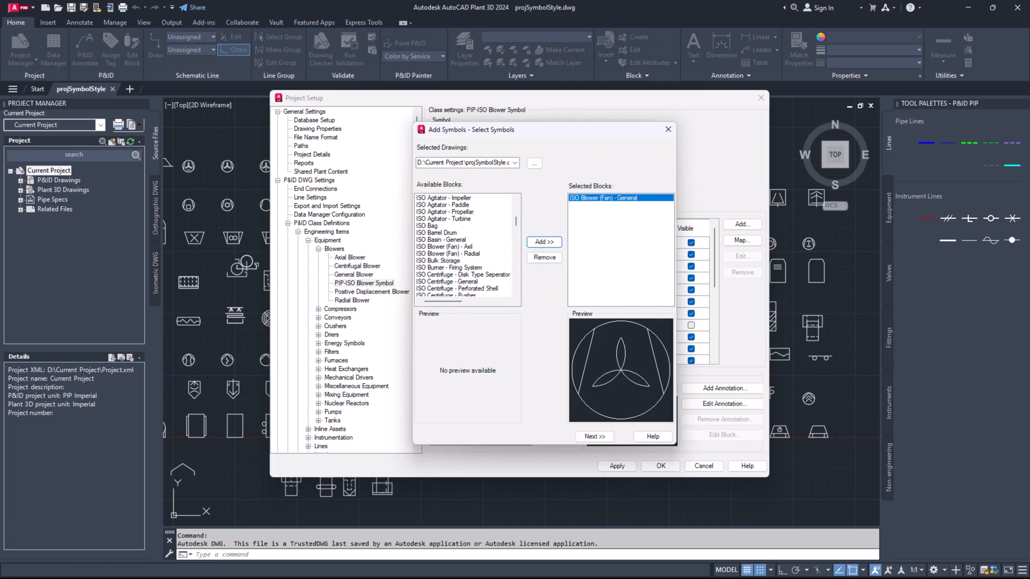
left_click(593, 436)
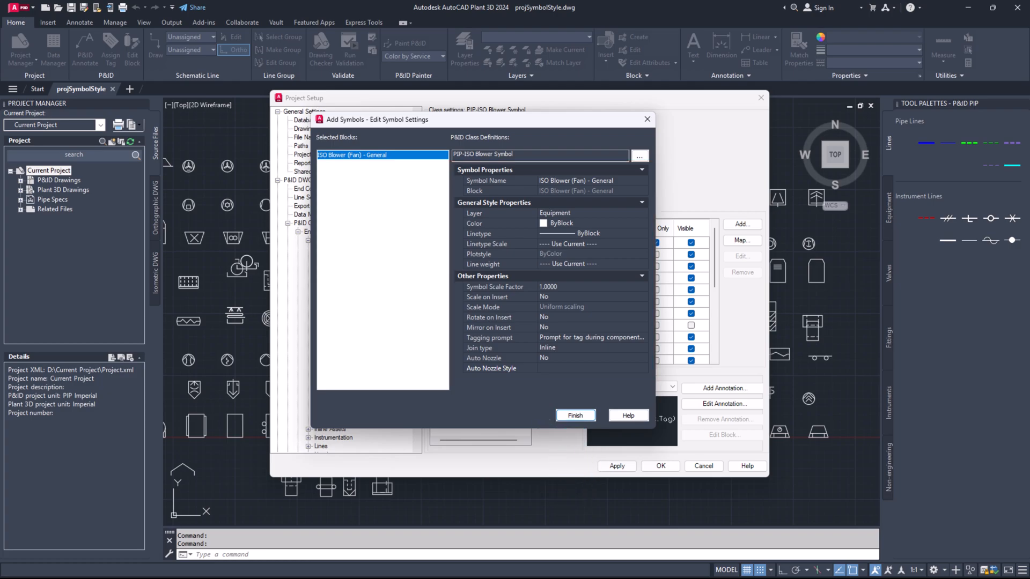
left_click(575, 415)
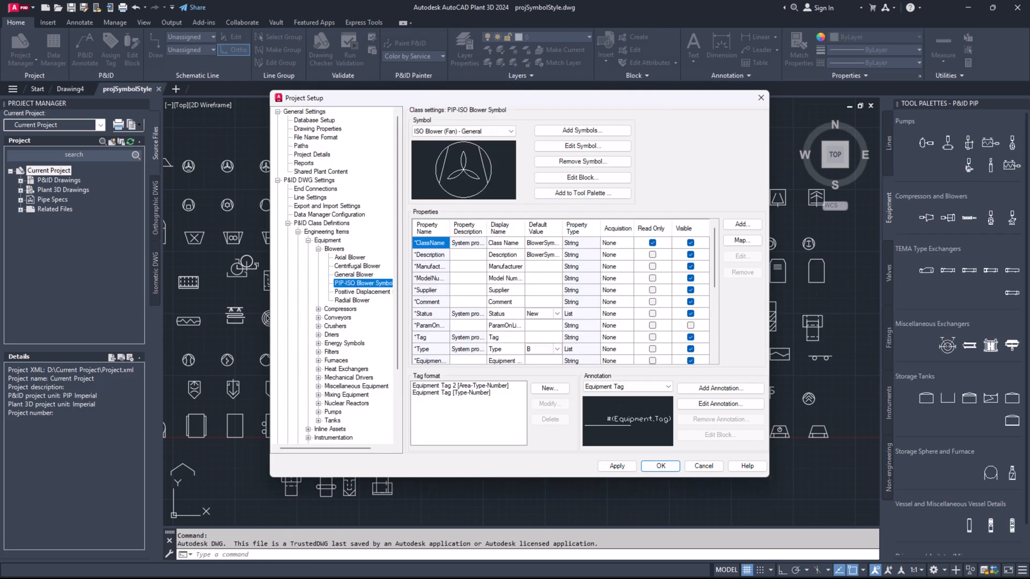